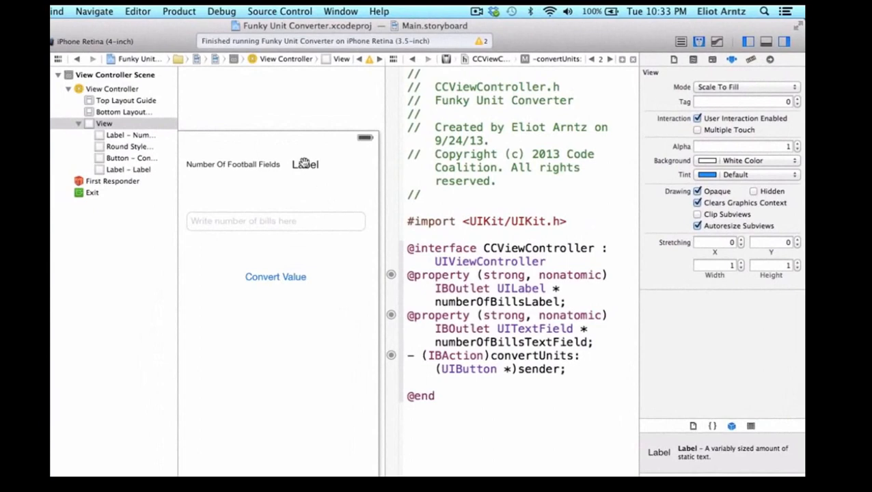
Clear the placeholder text of the label beside Number Of Football Fields so it starts empty
left_click(305, 164)
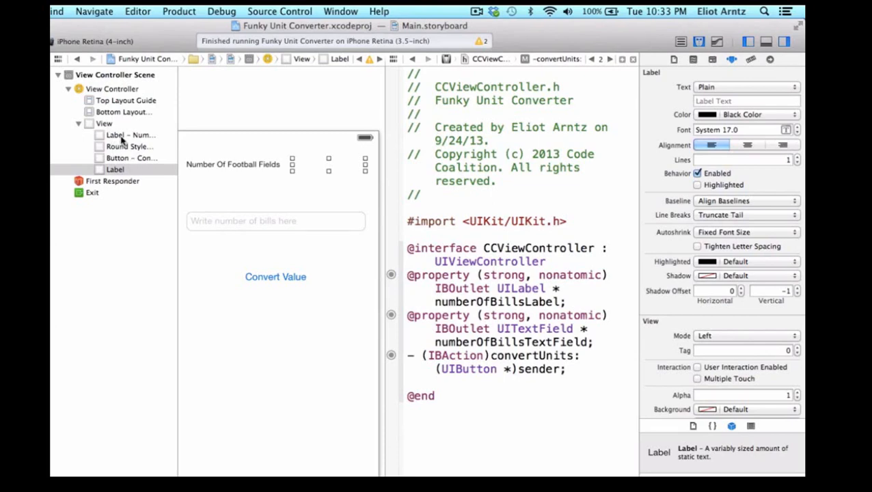
left_click(129, 146)
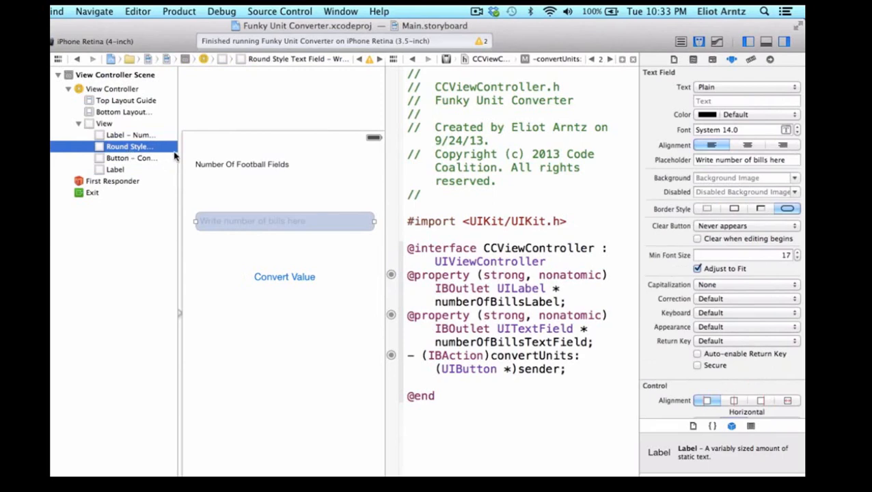
left_click(114, 170)
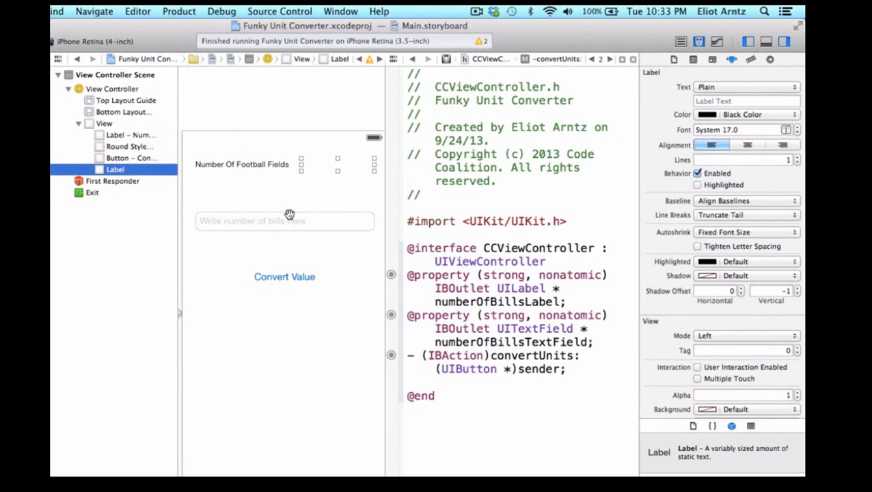
Give the bill-amount Round Style Text Field a Number Pad keyboard type
left_click(284, 221)
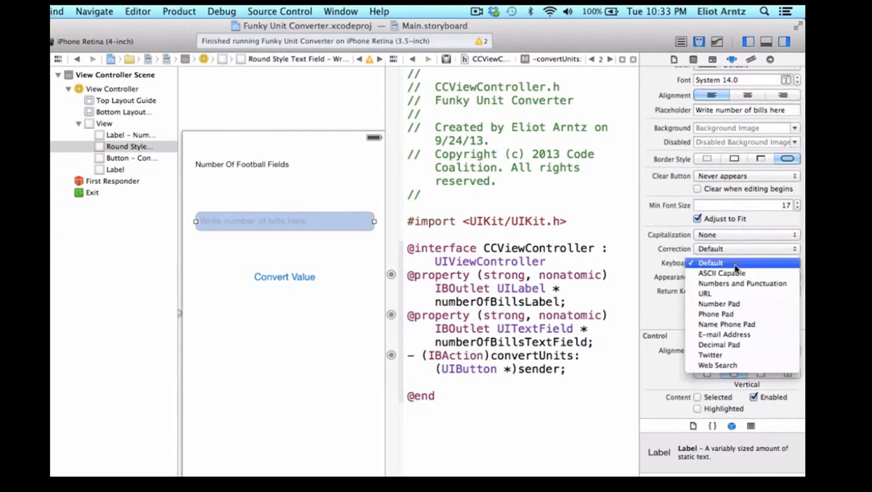
left_click(719, 303)
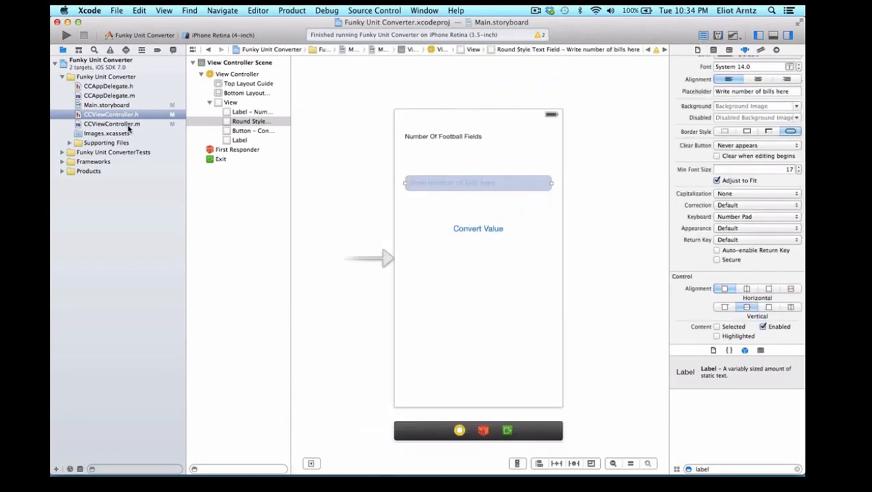
Open CCViewController.m and place the insertion point inside an empty convertUnits body
left_click(112, 123)
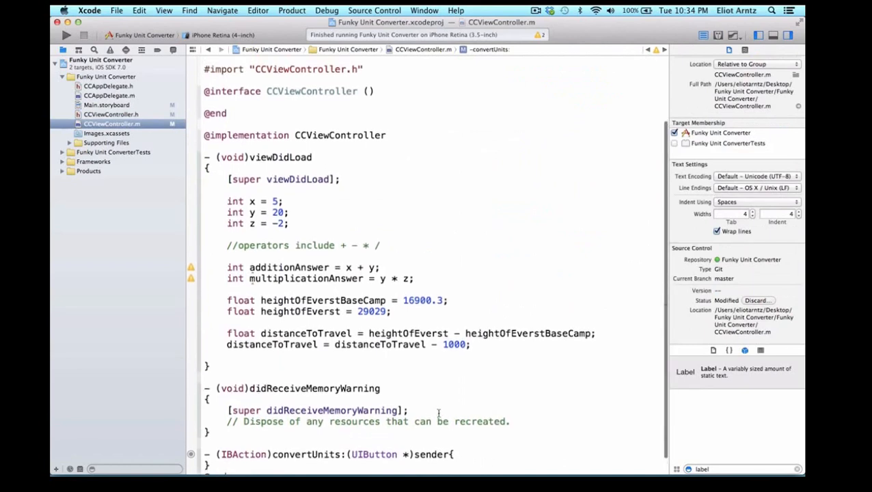
scroll("down", 3)
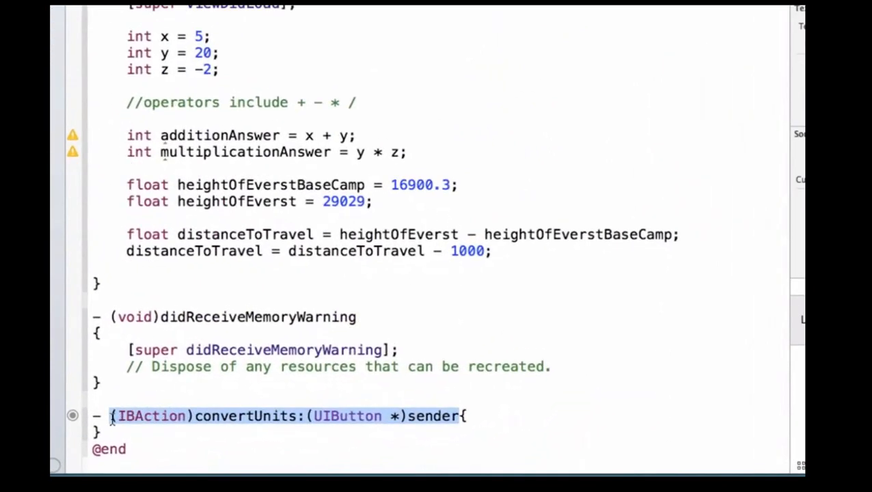
mouse_move(250, 287)
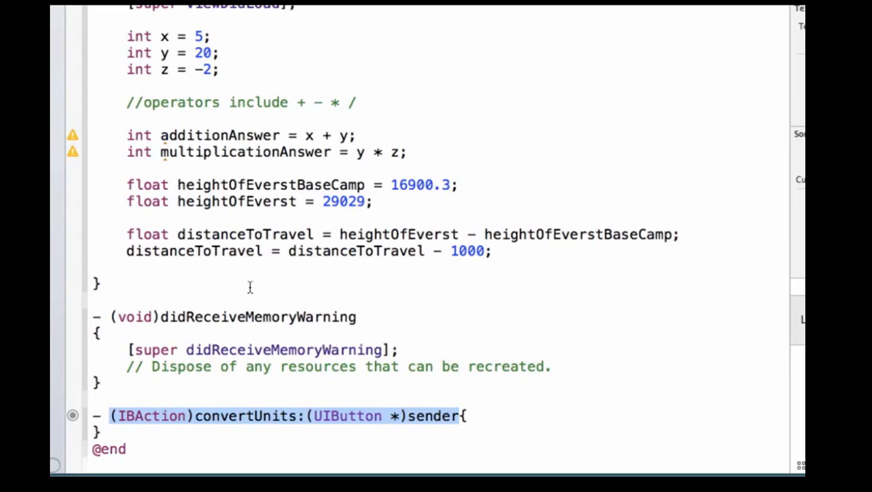
mouse_move(470, 426)
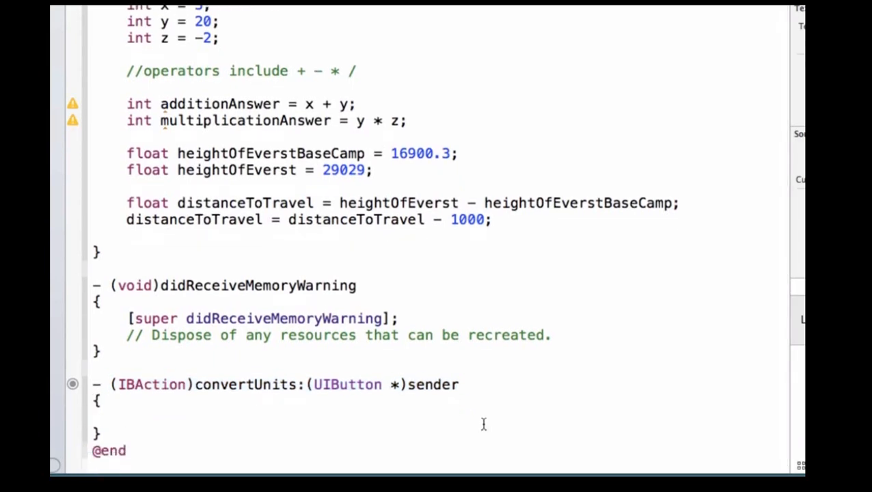
left_click(137, 417)
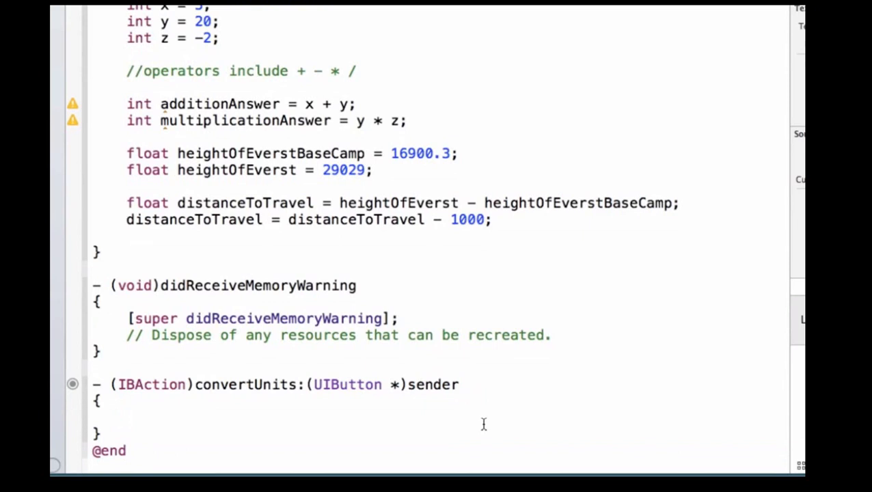
left_click(126, 417)
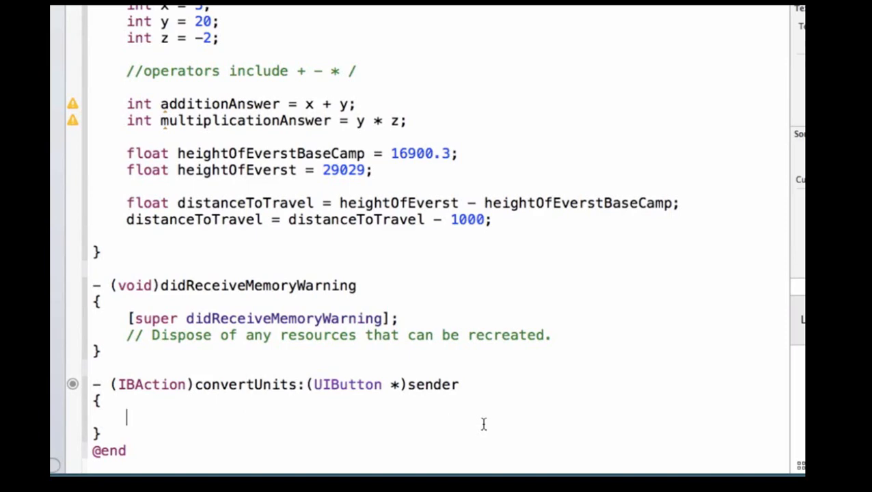
Write 'float numberOfBills = self.numberOfBillsTextField.text' inside convertUnits
type("float")
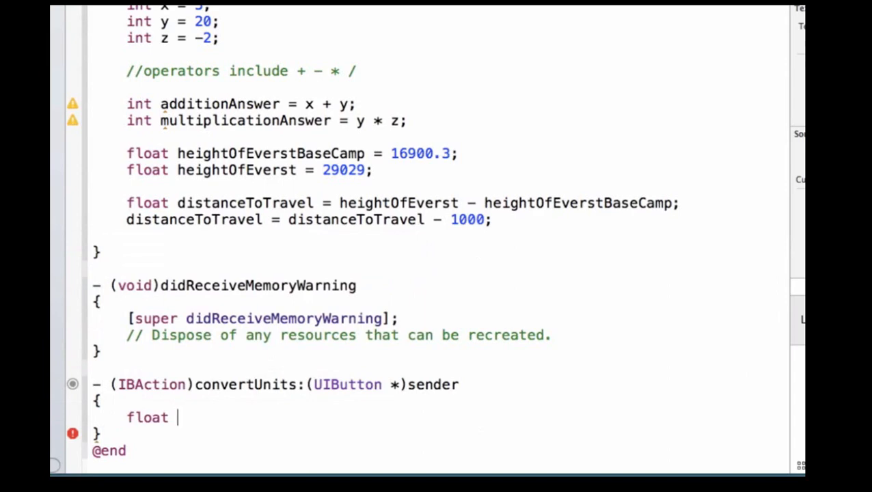
type("numberO")
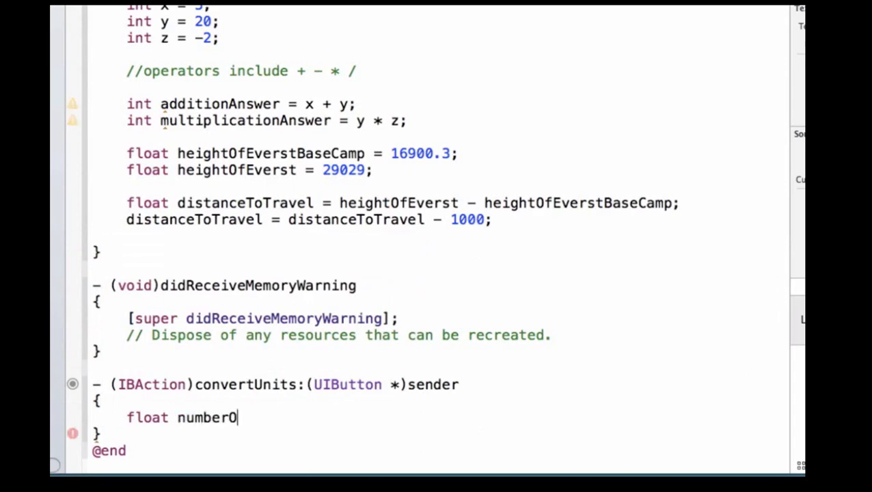
type("fBills")
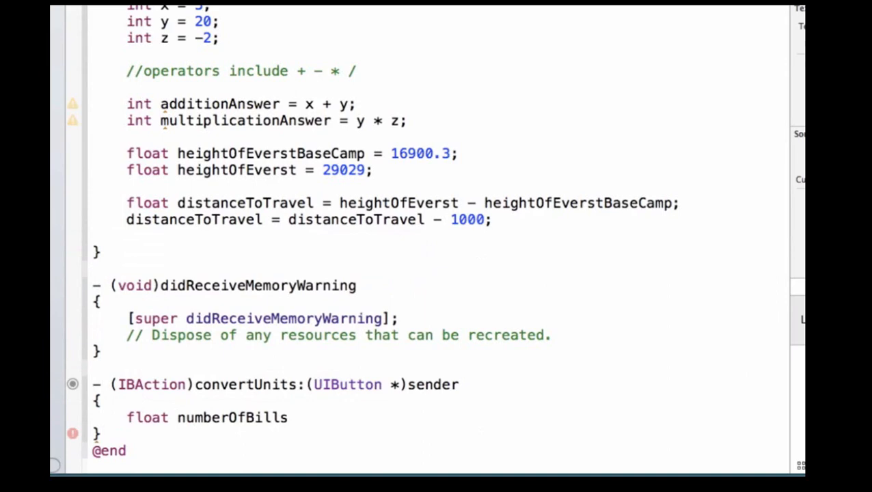
type("=")
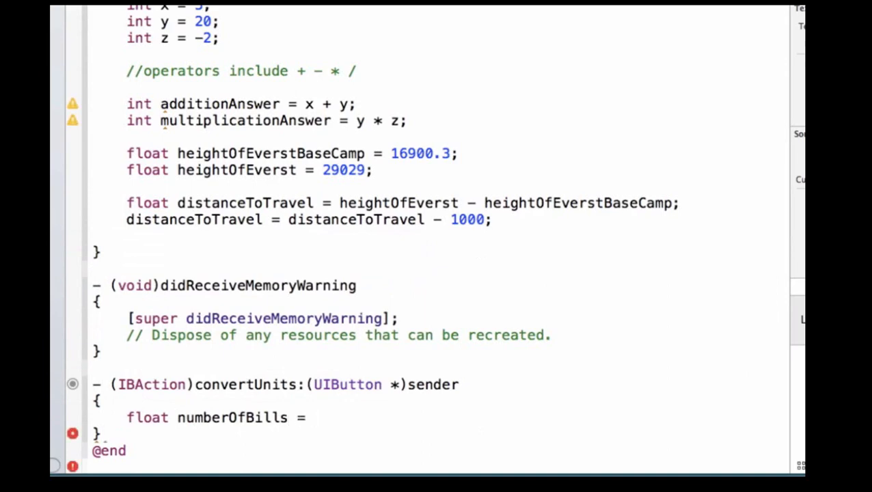
left_click(311, 418)
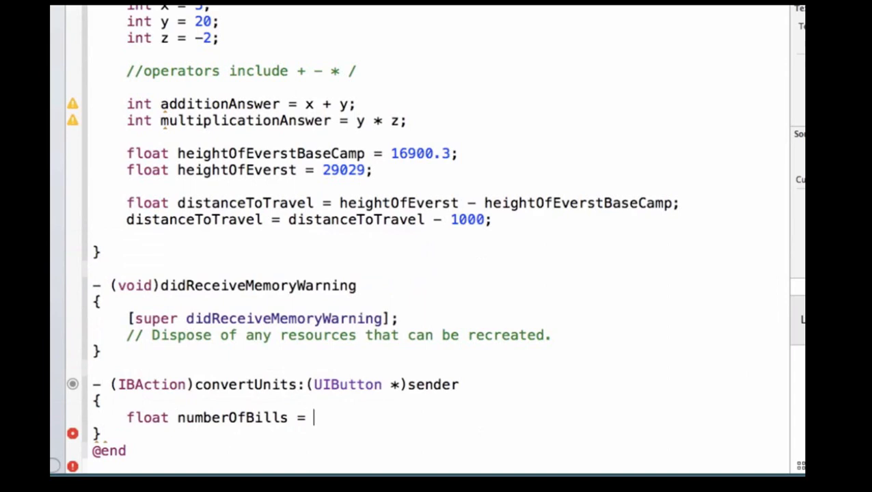
type("self.numberOfBillsTextField")
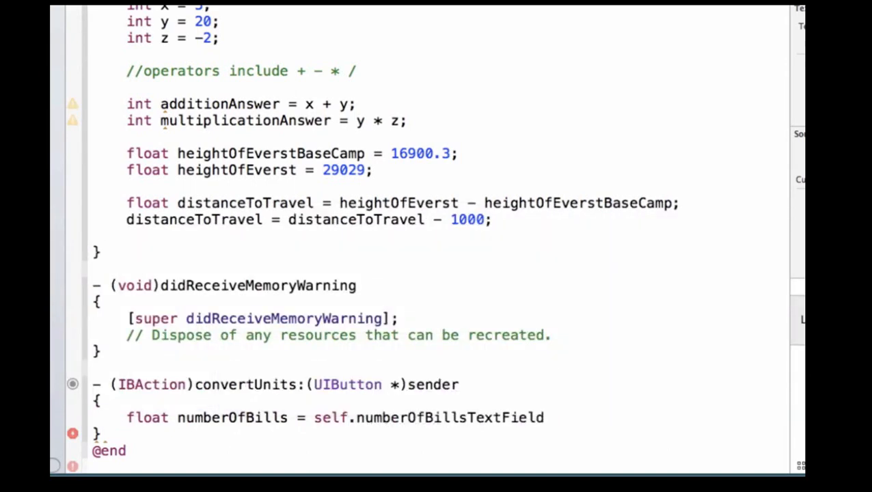
type(".text")
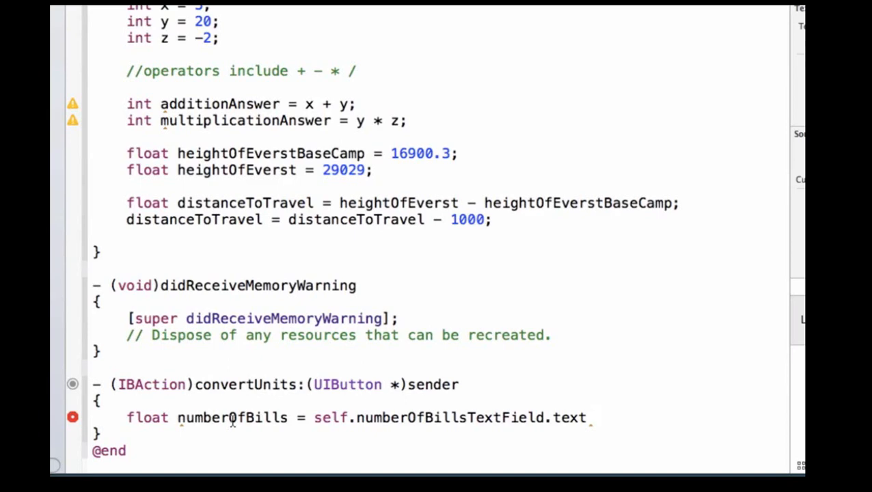
Wrap the assignment as [self.numberOfBillsTextField.text floatValue]; and start a new line
left_click(594, 418)
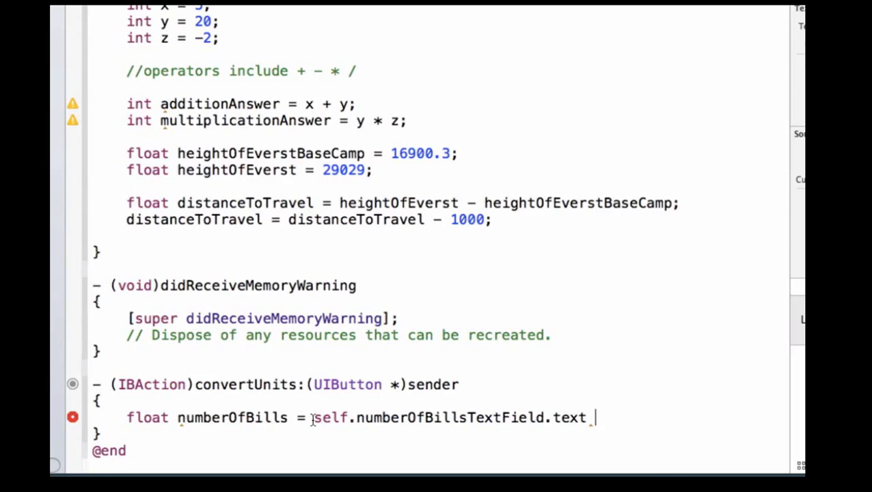
type("[")
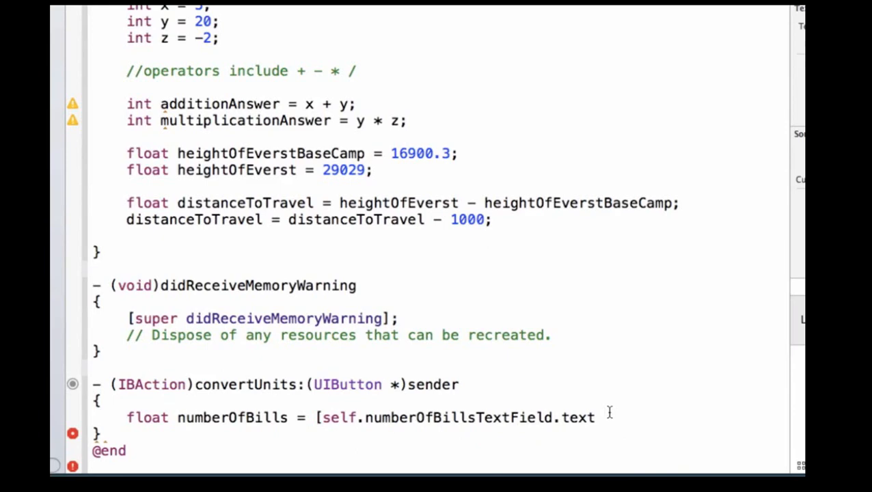
type("floatValue];")
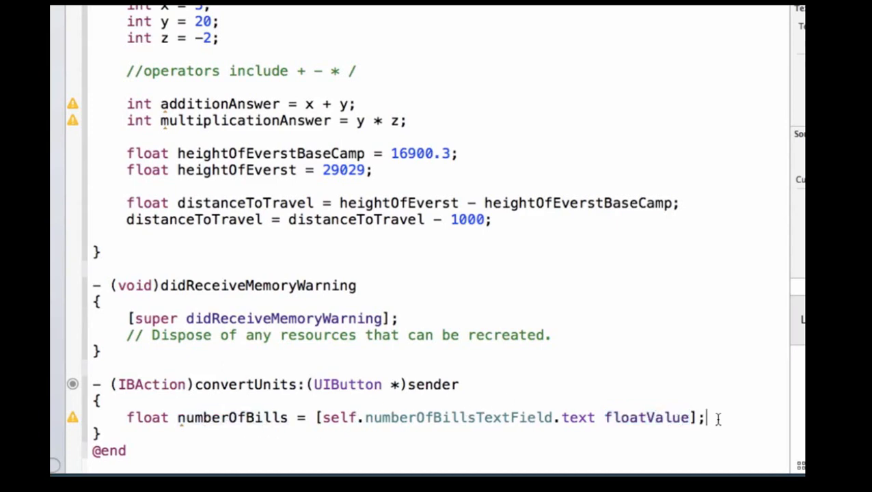
key("enter")
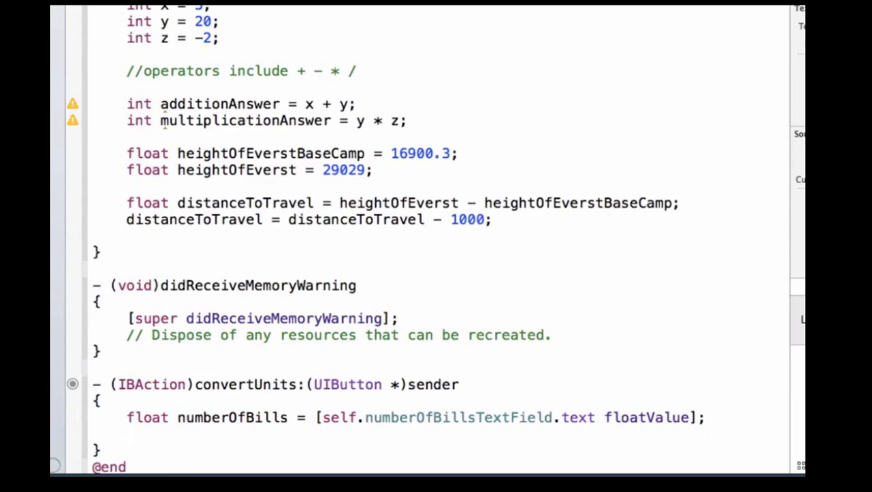
Add 'float numberOfFootballFields = numberOfBills / 91440;' and start the next line
type("float numberOf")
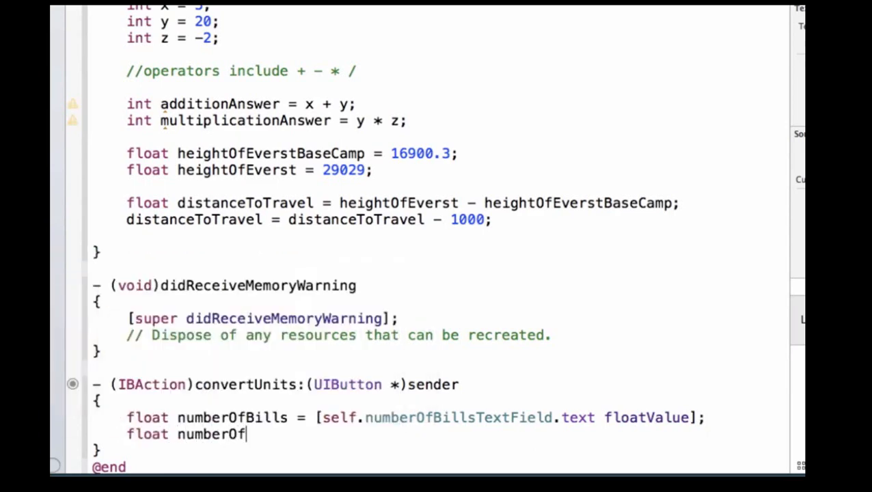
type("FootballFie")
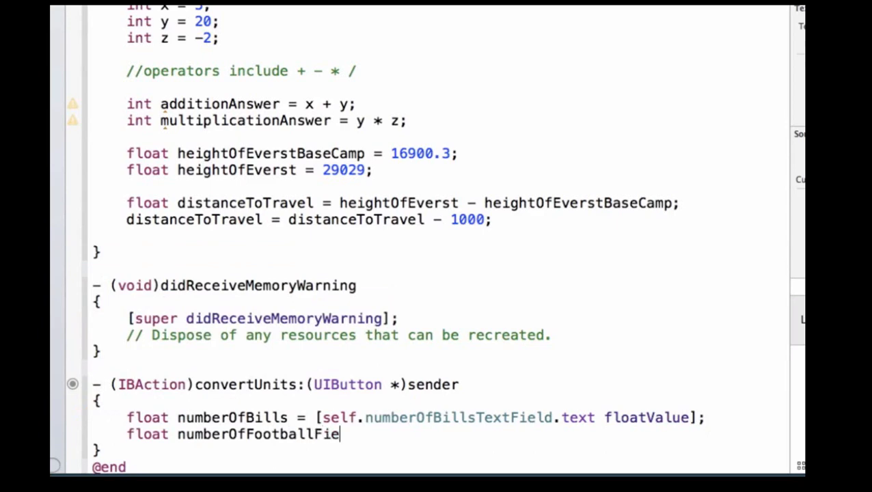
type("lds = numberOfBills /")
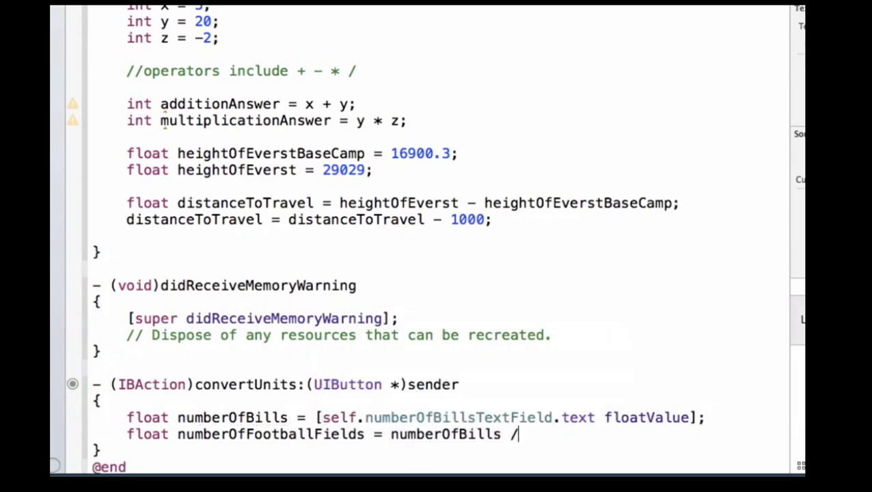
type("91")
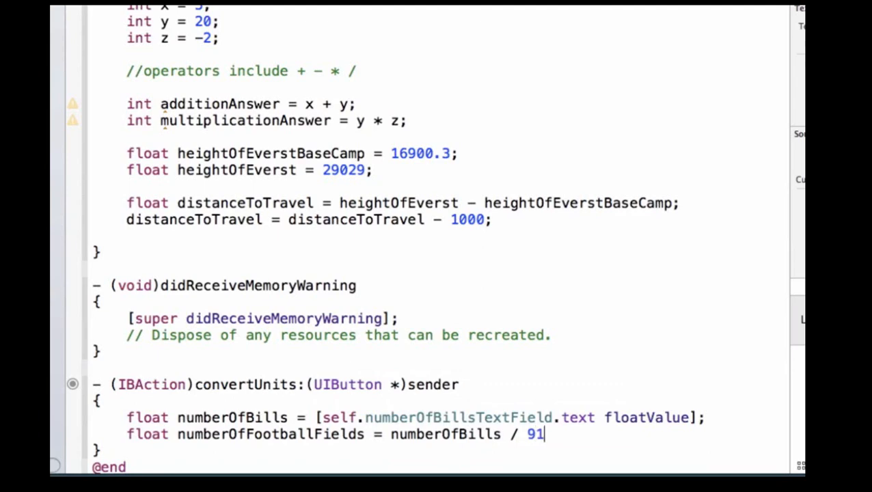
type("440;")
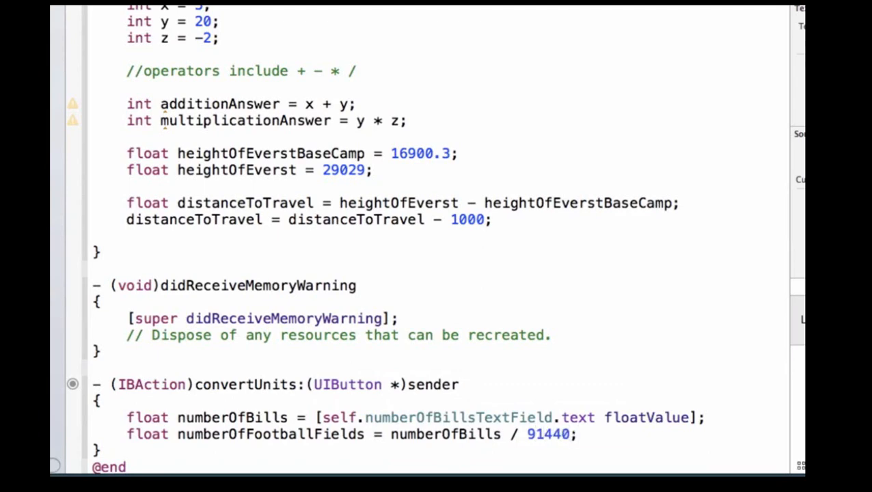
key("enter")
type("self.numberOfBillsLabel")
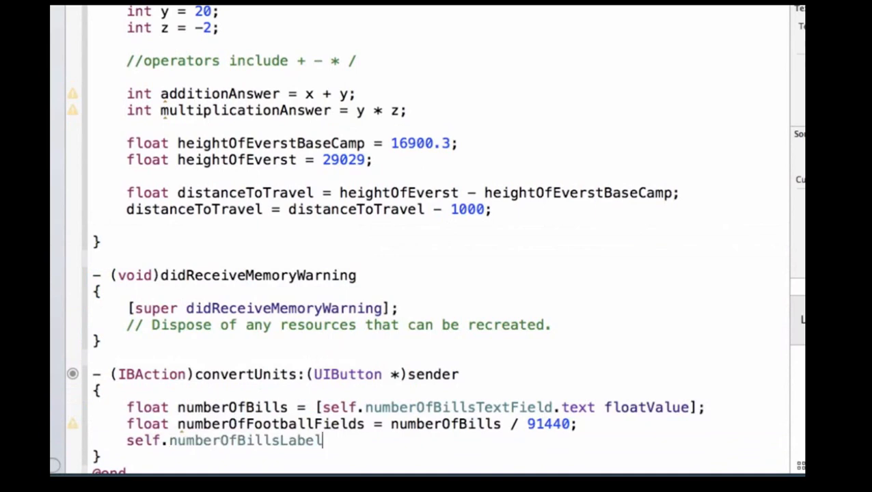
Begin self.numberOfBillsLabel.text = [NSString stringWithFormat: using autocomplete
type("text")
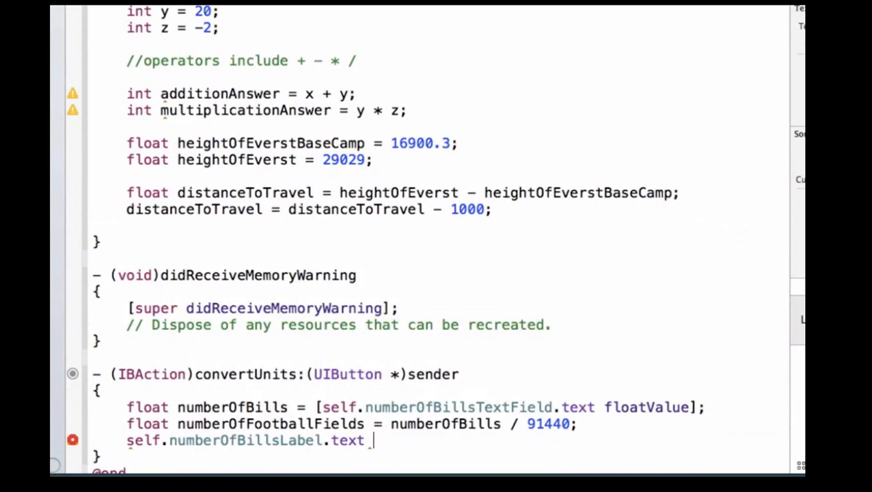
type("=")
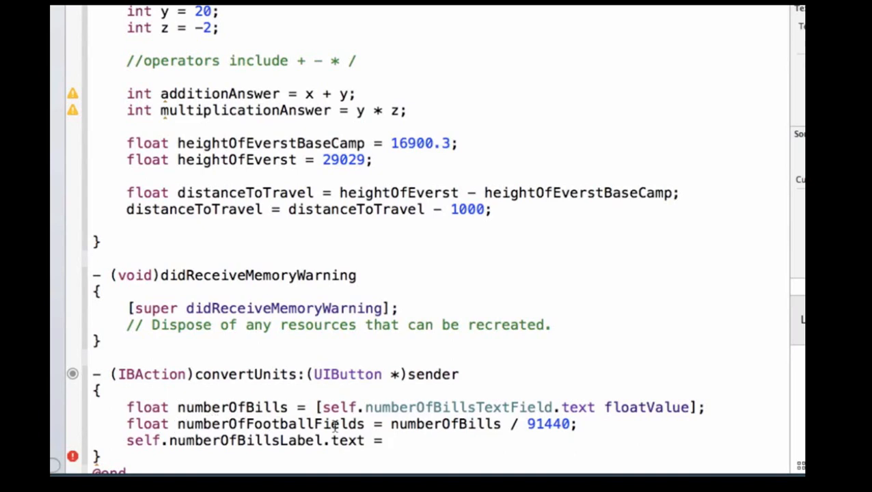
left_click(390, 440)
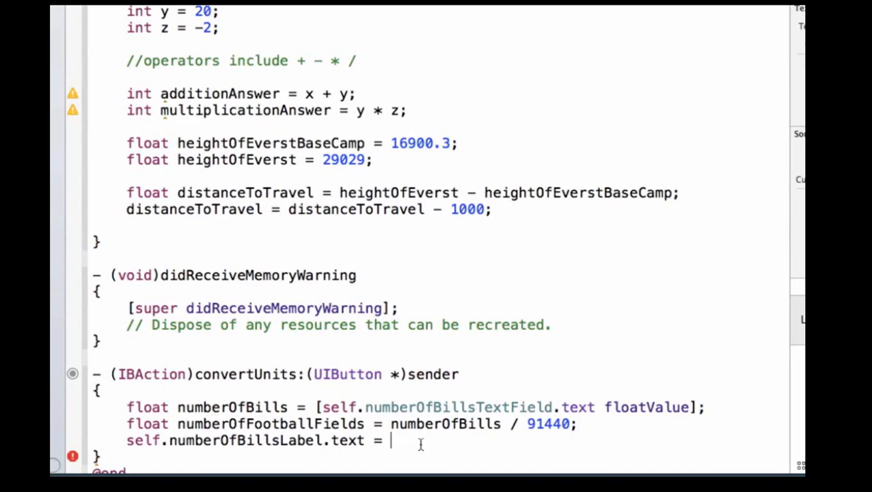
type("[")
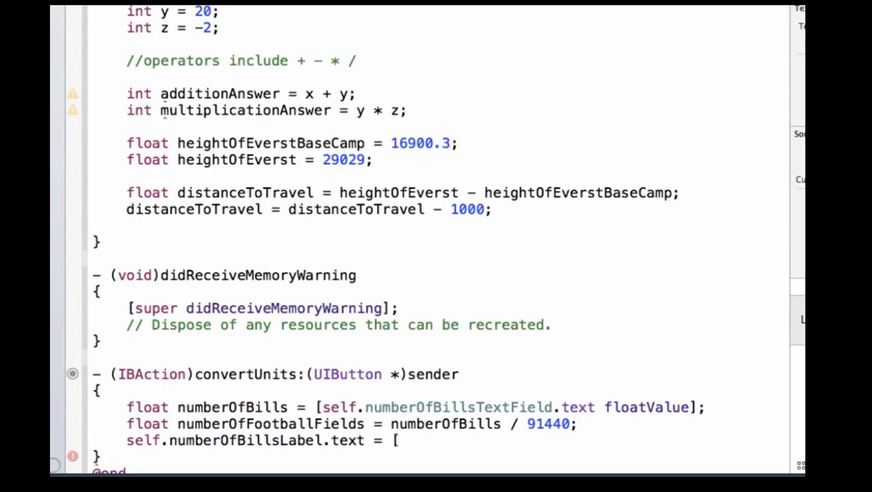
type("NS")
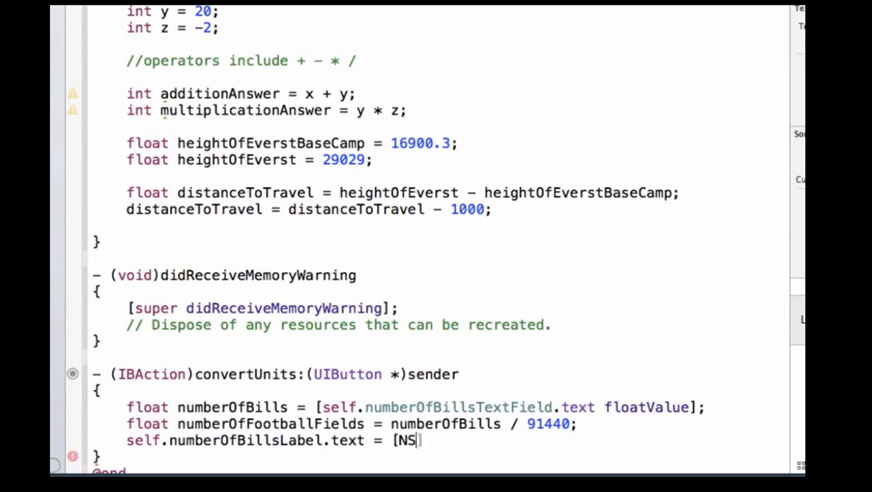
type("String")
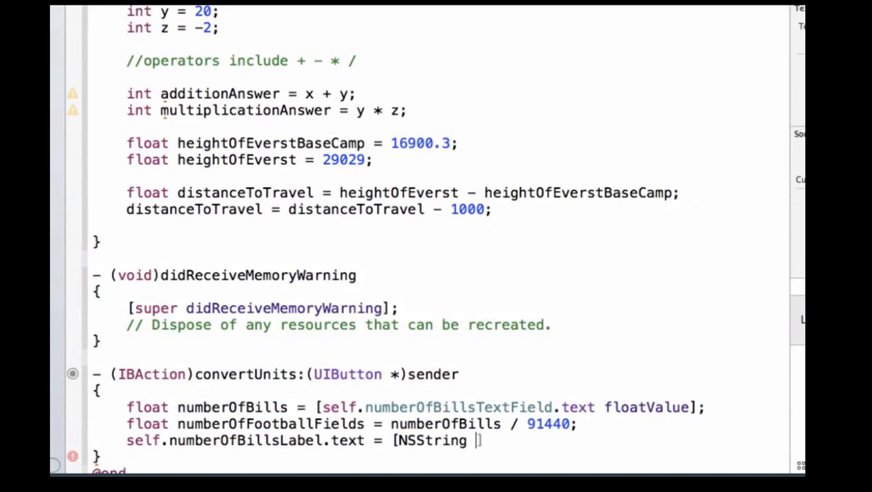
type("stringWithFormat:@\"%")
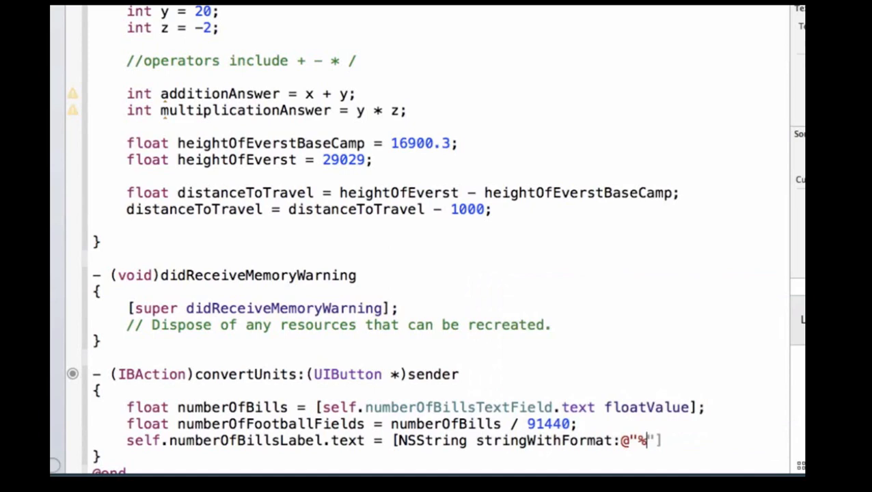
Finish the line as stringWithFormat:@"%f", numberOfFootballFields]; completing convertUnits
type("f\",")
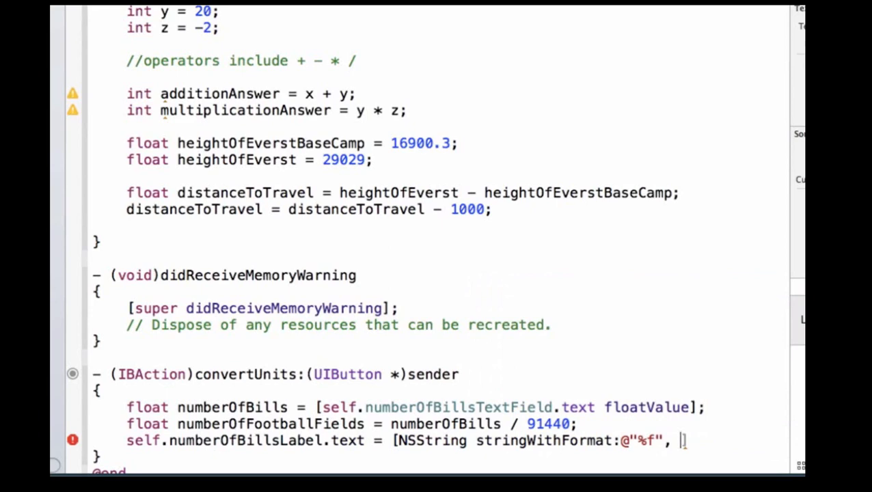
type("numberOfBills")
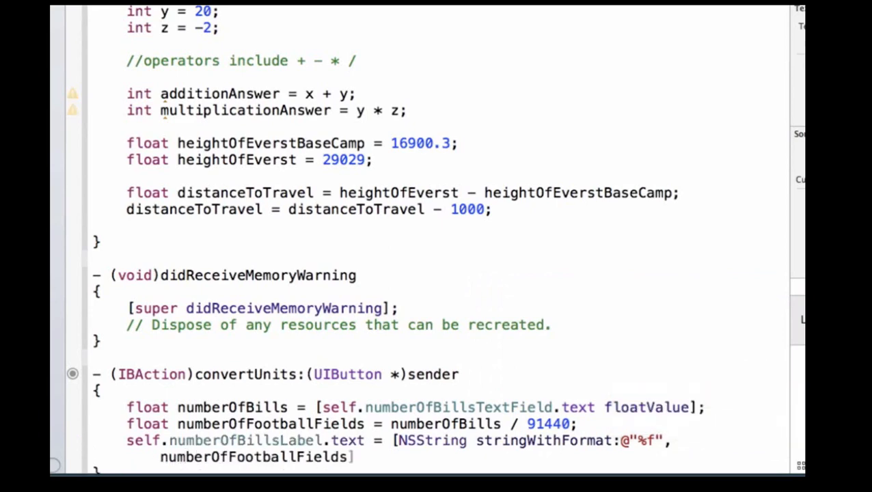
type(";")
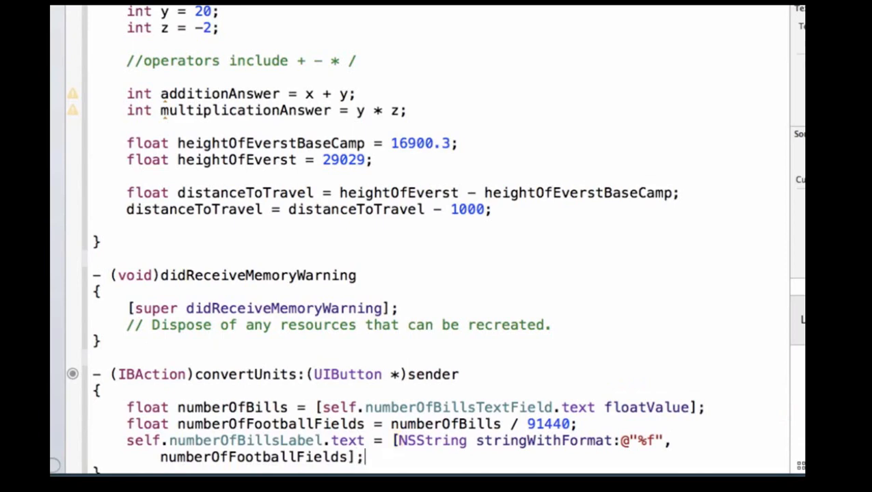
scroll("down", 3)
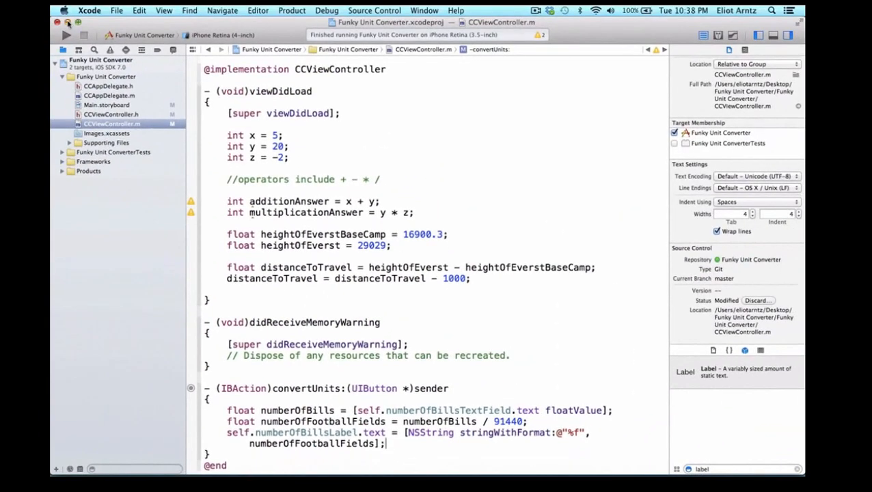
Build and run Funky Unit Converter in the iPhone Retina simulator
left_click(65, 36)
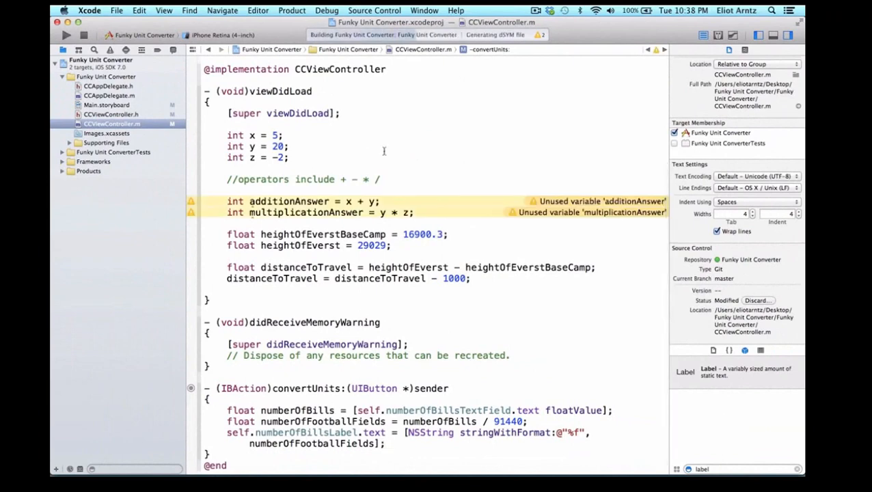
left_click(65, 36)
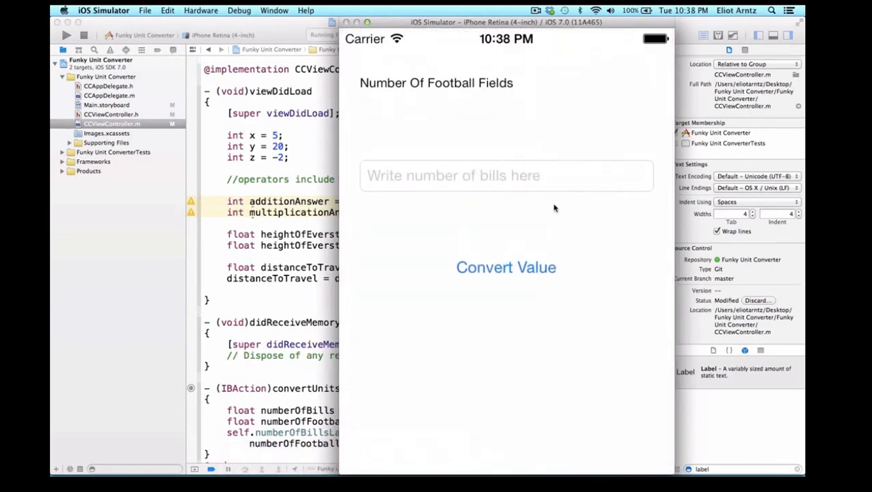
Convert 50000 bills into football fields in the simulator
left_click(505, 175)
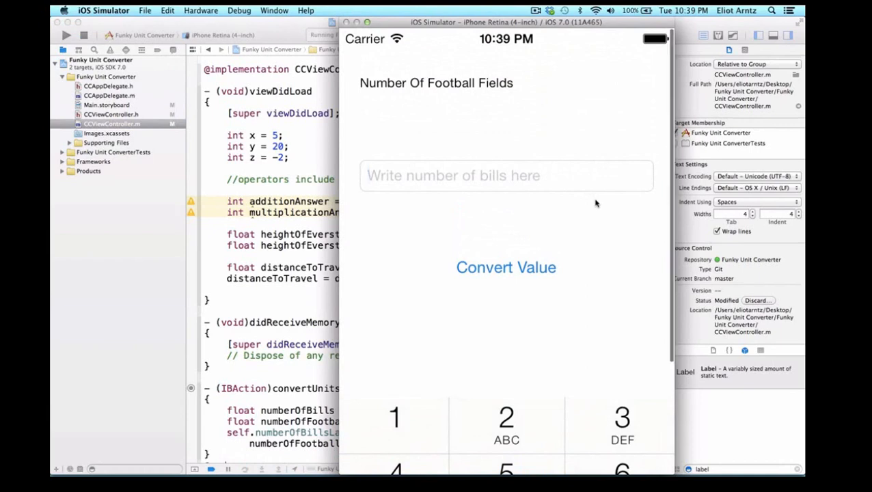
type("50000")
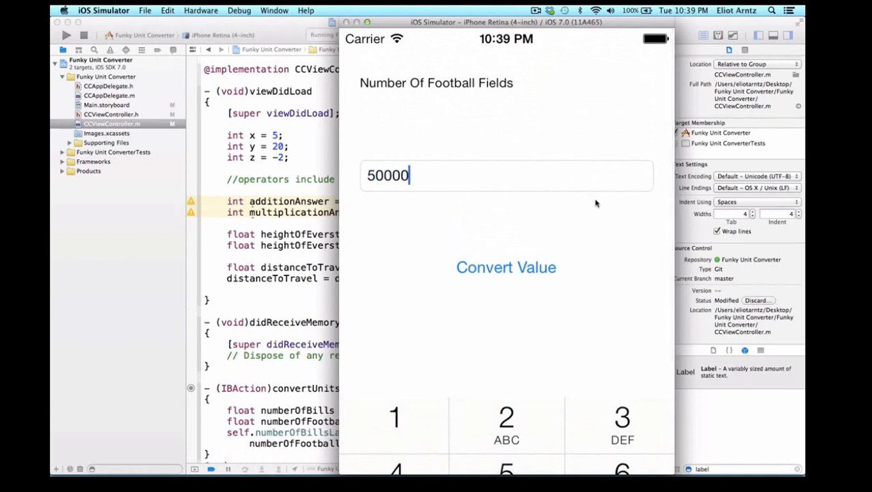
left_click(506, 267)
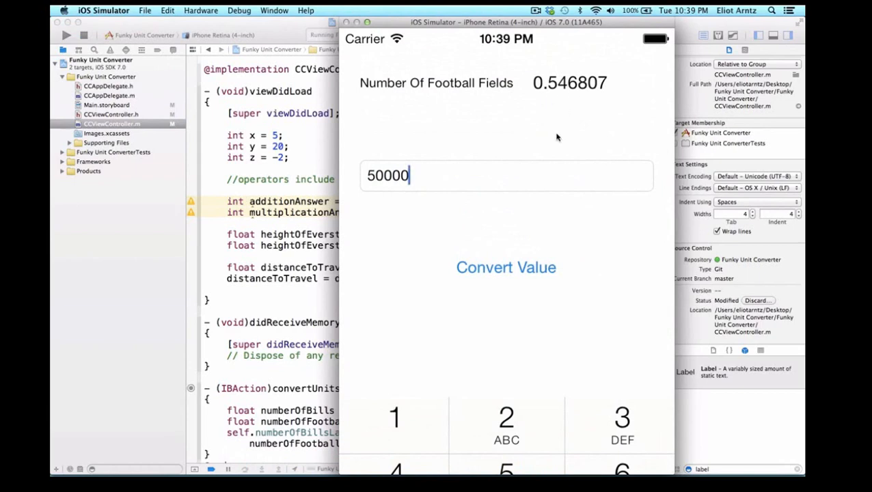
key("backspace")
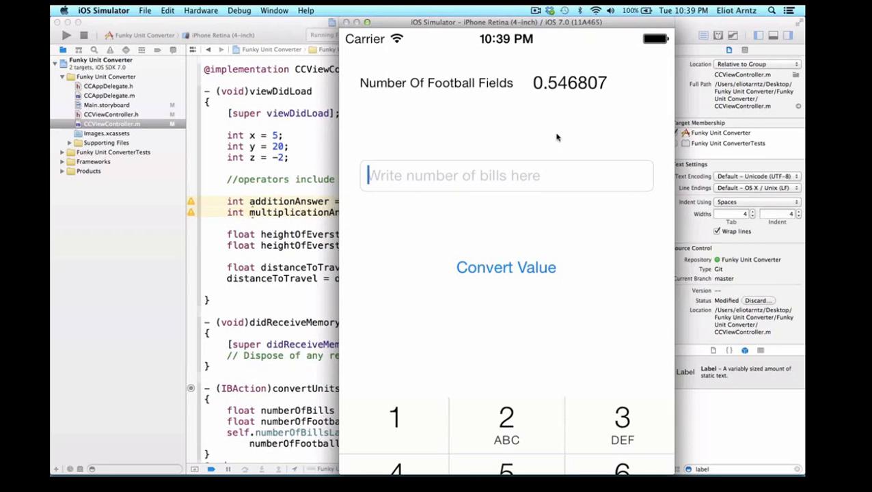
type("16")
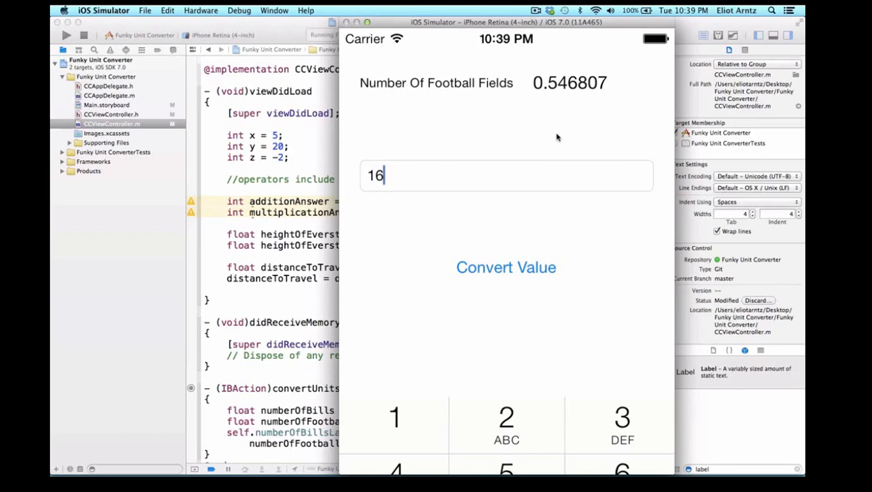
type("951")
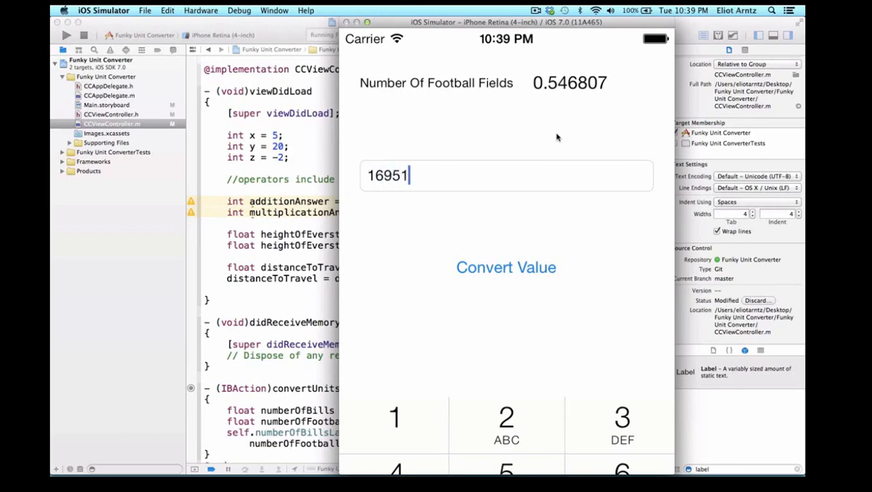
type("00")
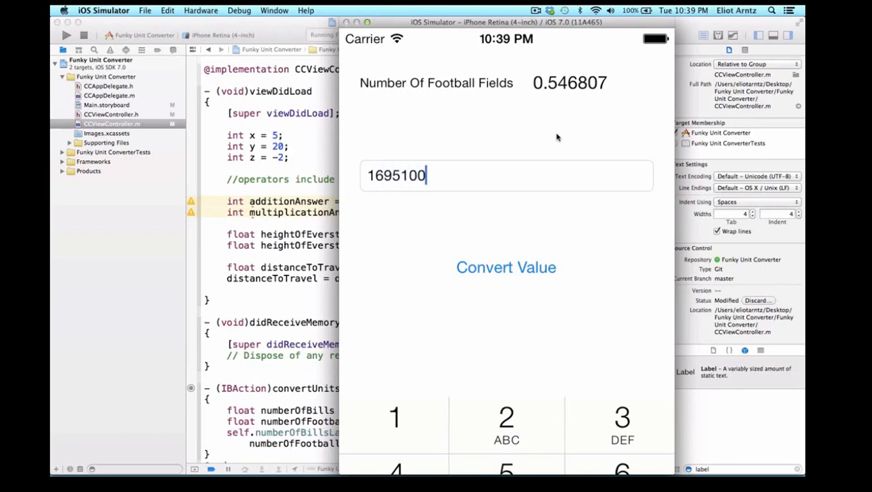
type("0000000")
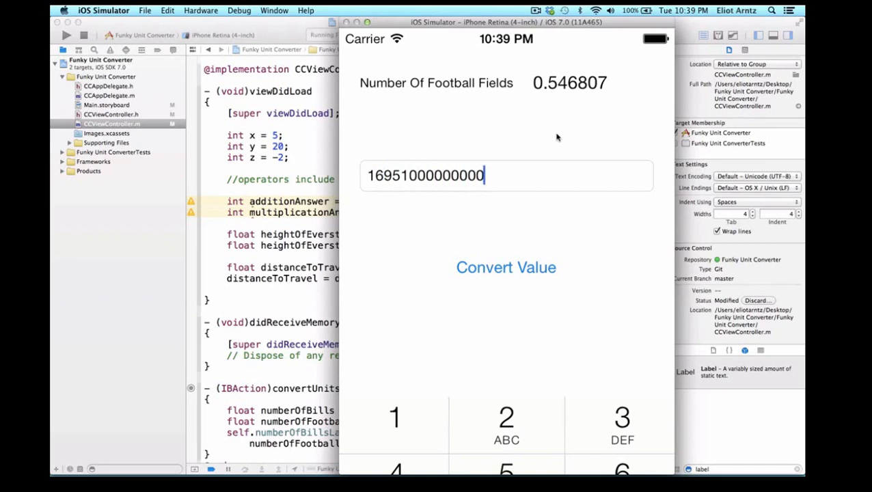
left_click(506, 267)
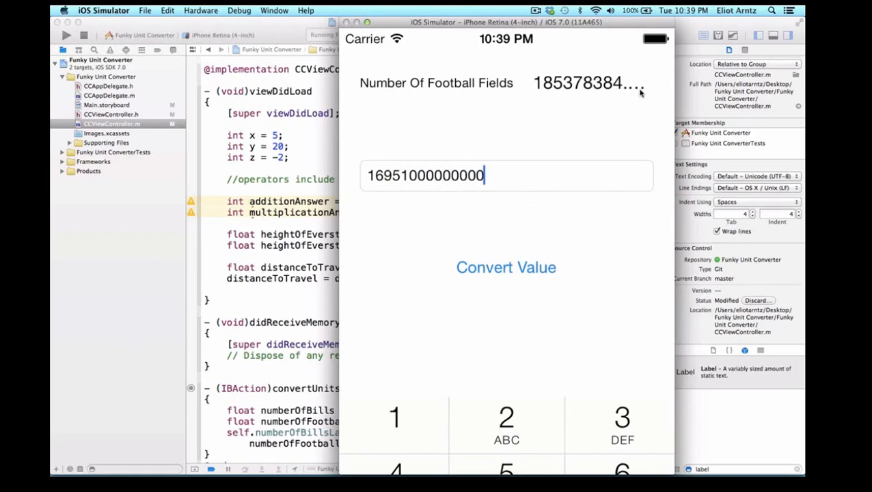
mouse_move(631, 101)
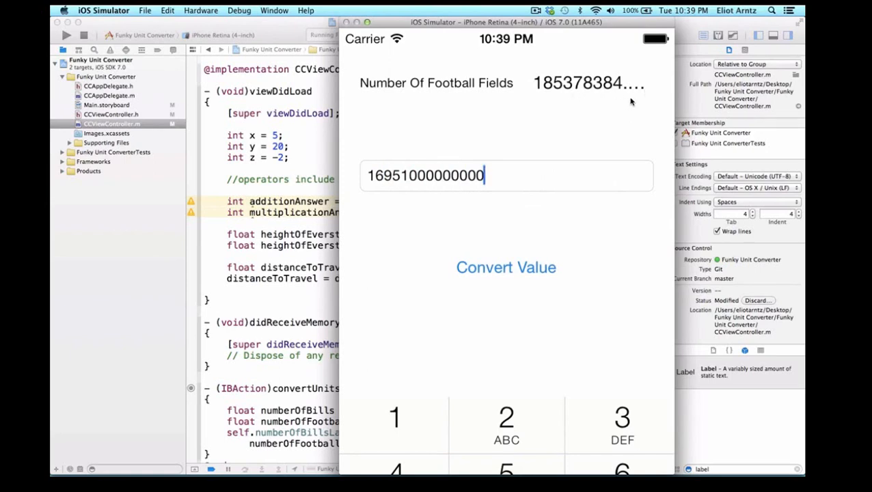
mouse_move(634, 93)
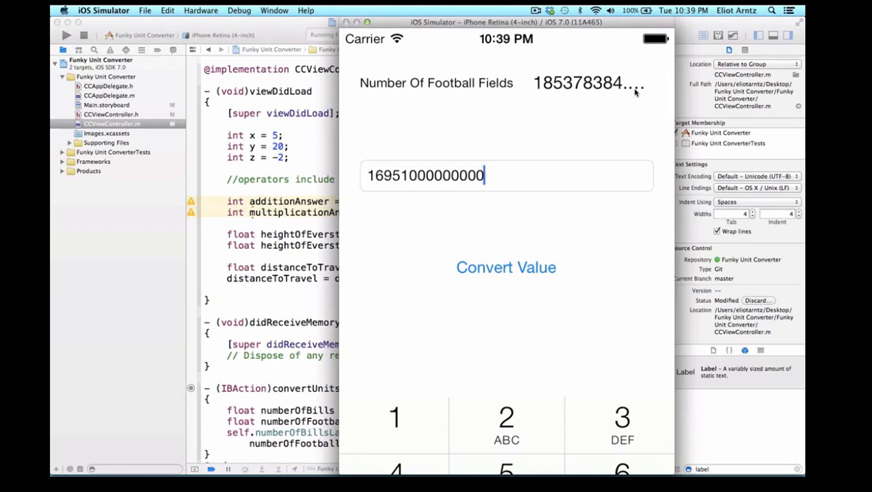
mouse_move(642, 95)
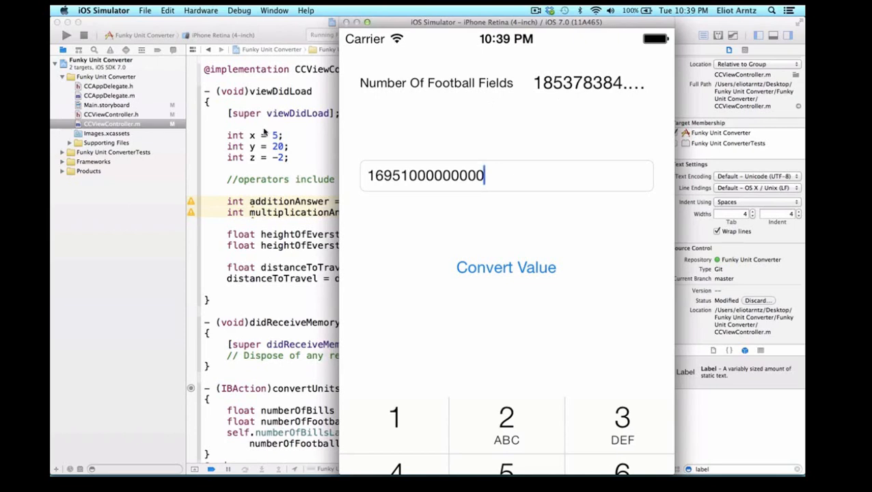
left_click(107, 104)
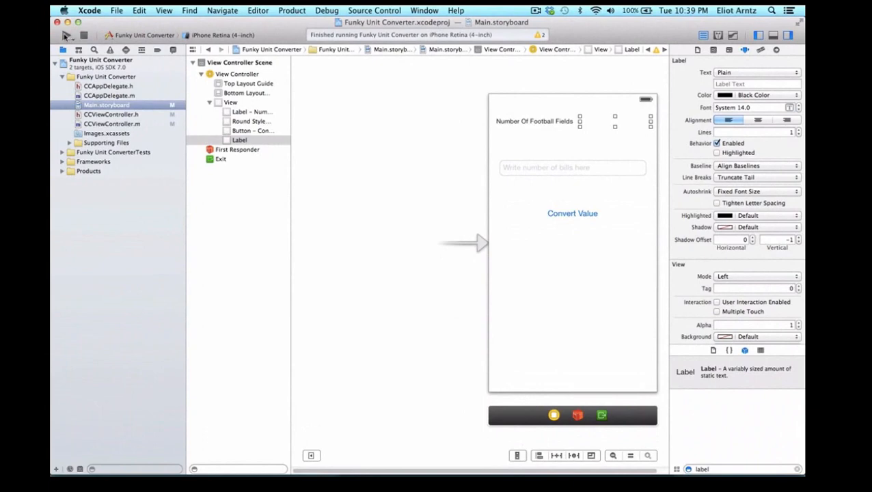
left_click(67, 35)
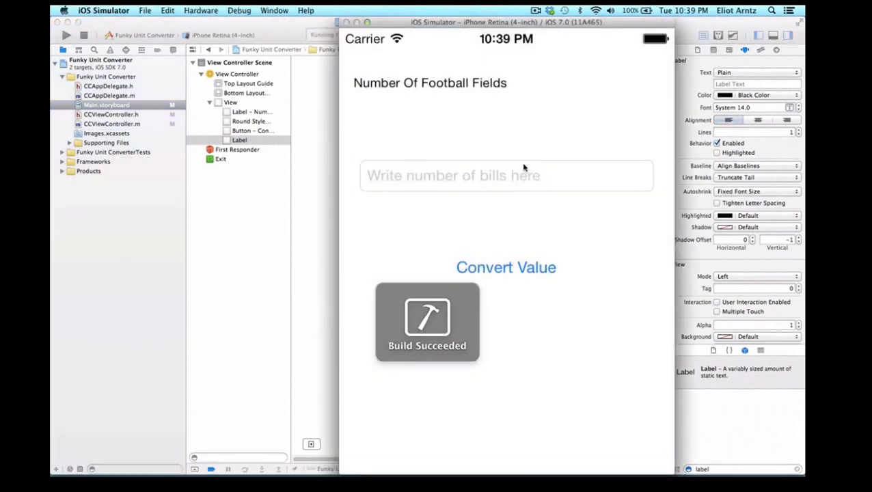
type("16")
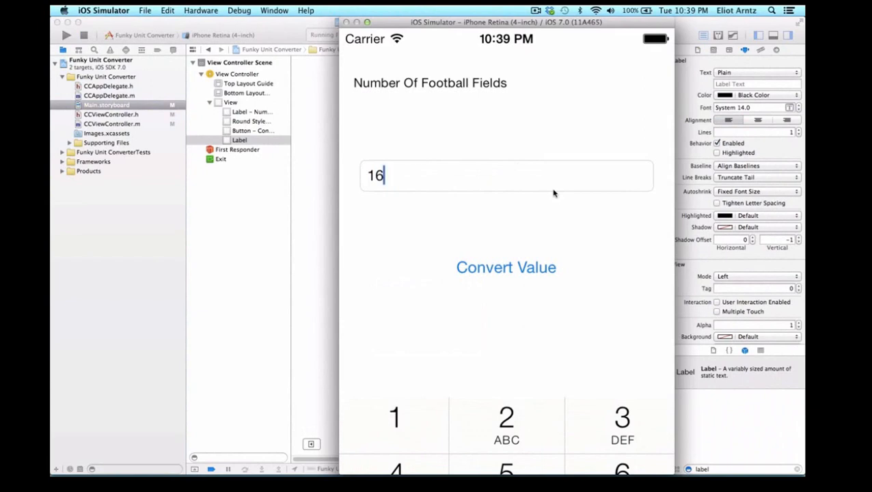
type("951")
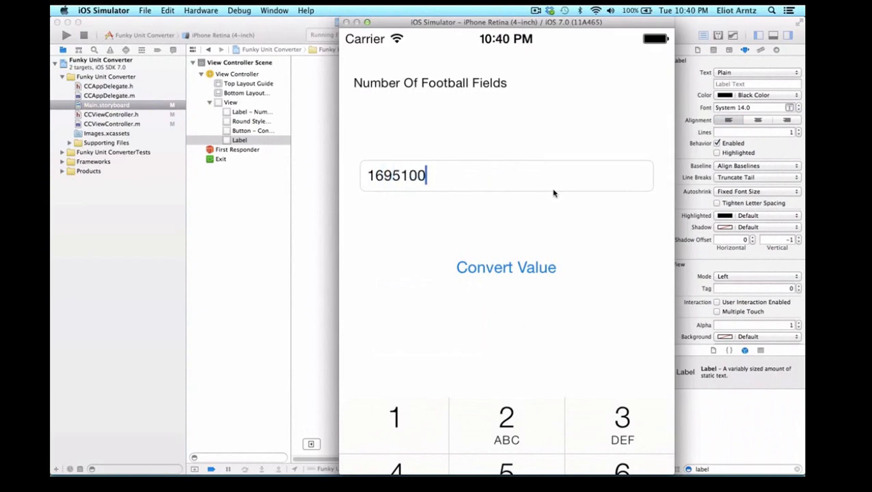
type("000000")
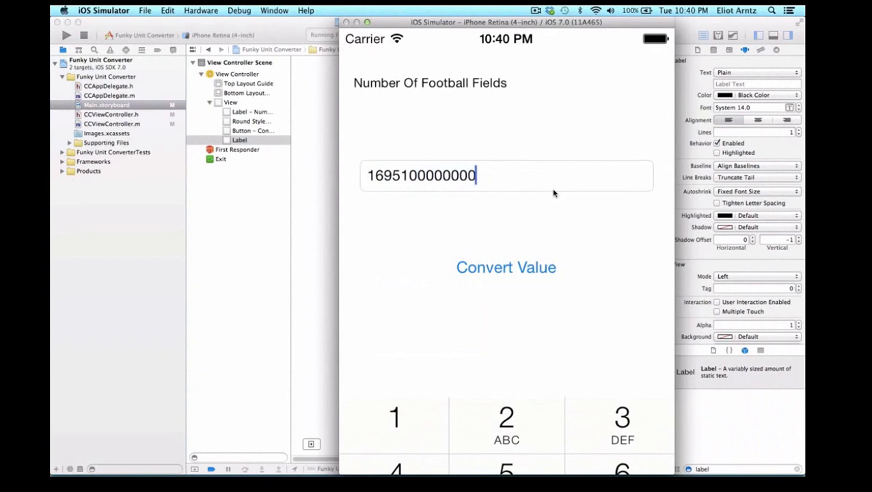
left_click(505, 267)
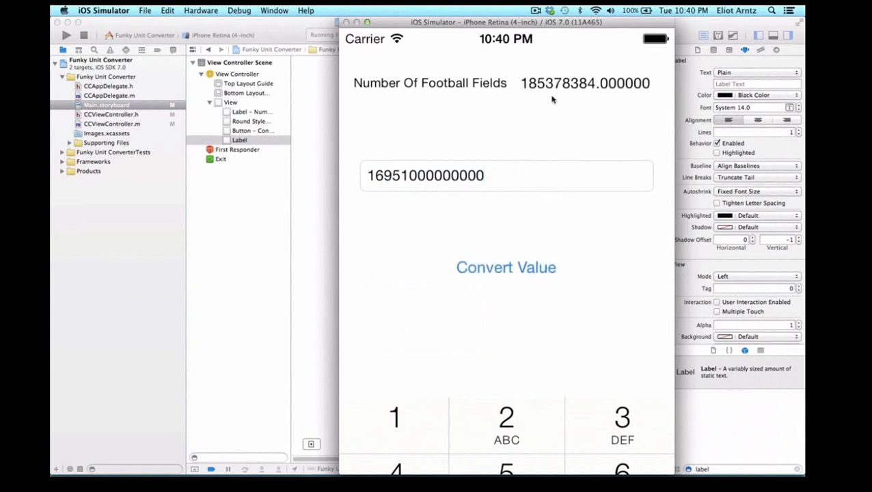
mouse_move(543, 93)
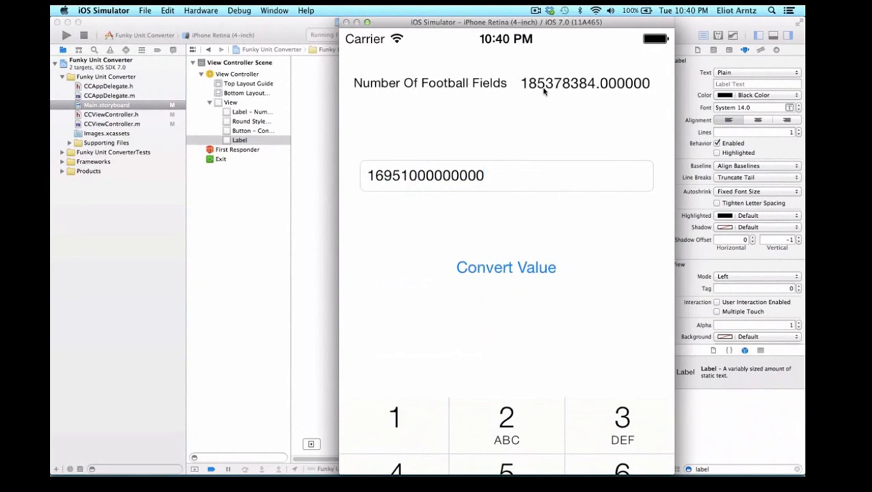